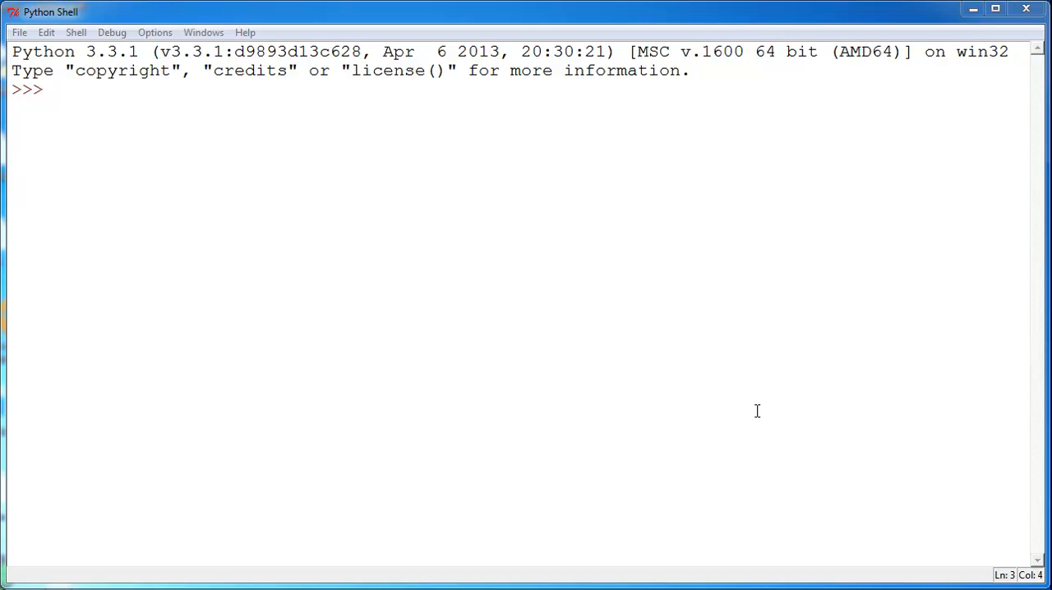
{"action": "mouse_move", "coordinate": [689, 143]}
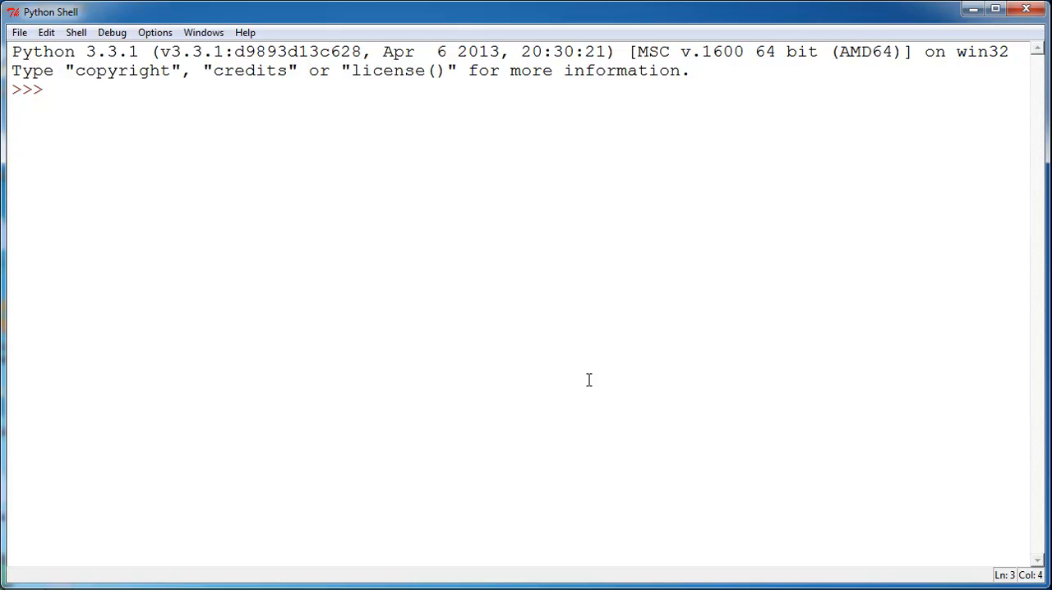
- Run 'from __future__ import braces' to get the 'SyntaxError: not a chance' reply
{"action": "type", "text": "from"}
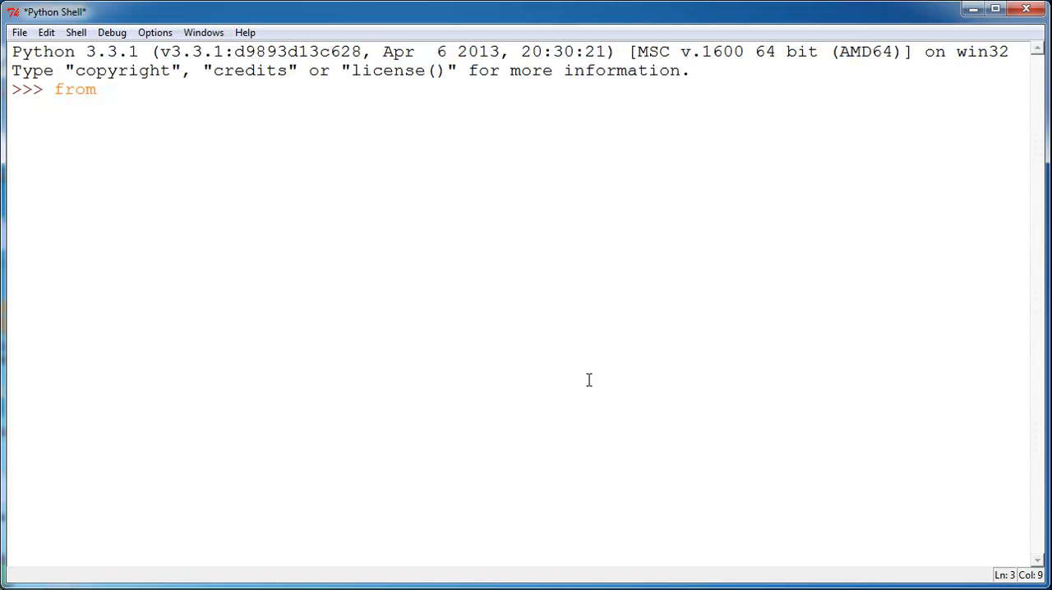
{"action": "type", "text": "\" _\""}
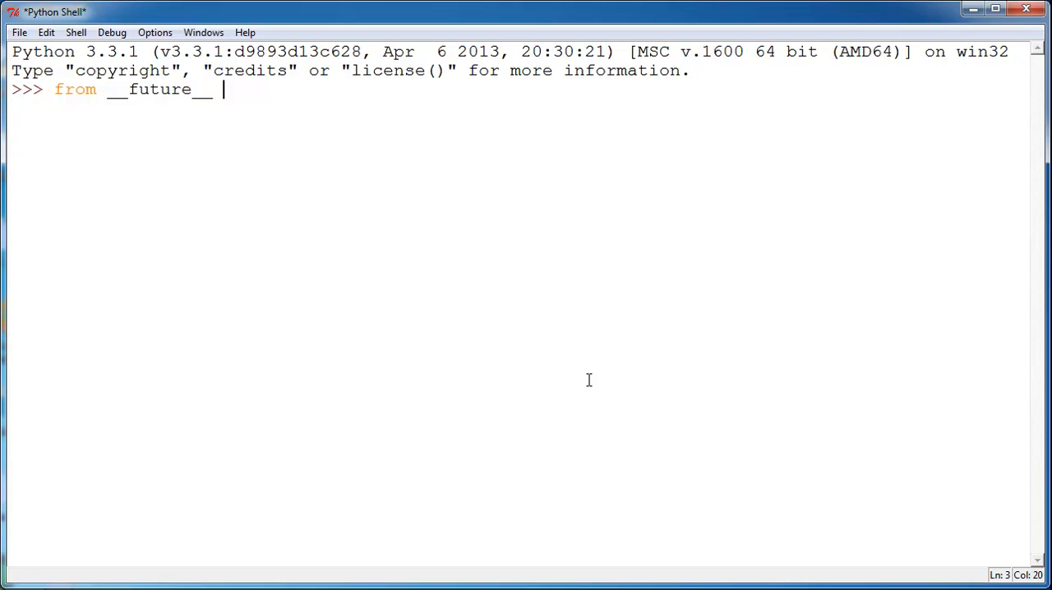
{"action": "type", "text": "import"}
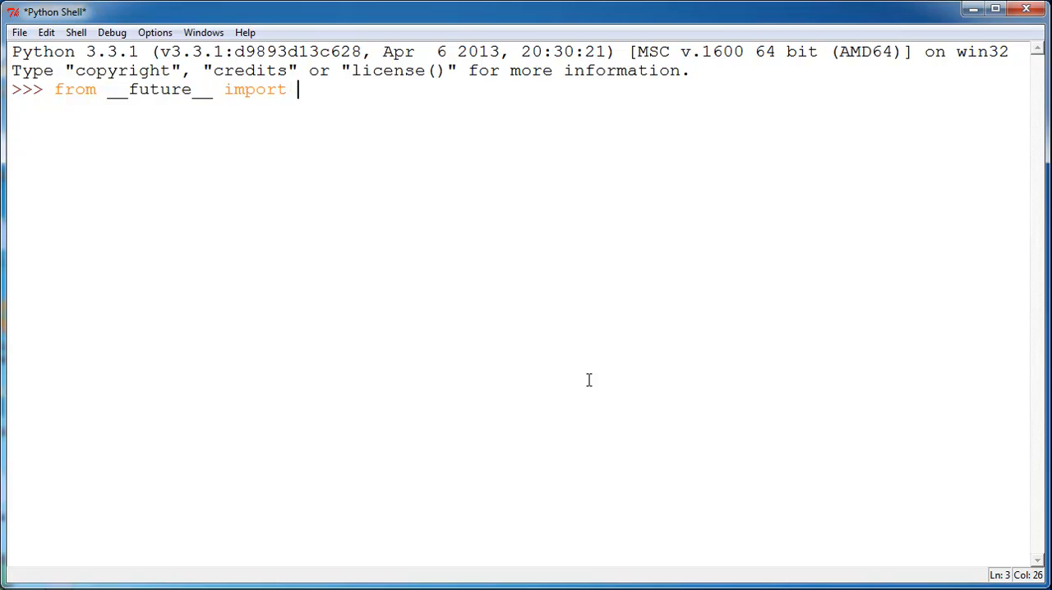
{"action": "type", "text": "braces"}
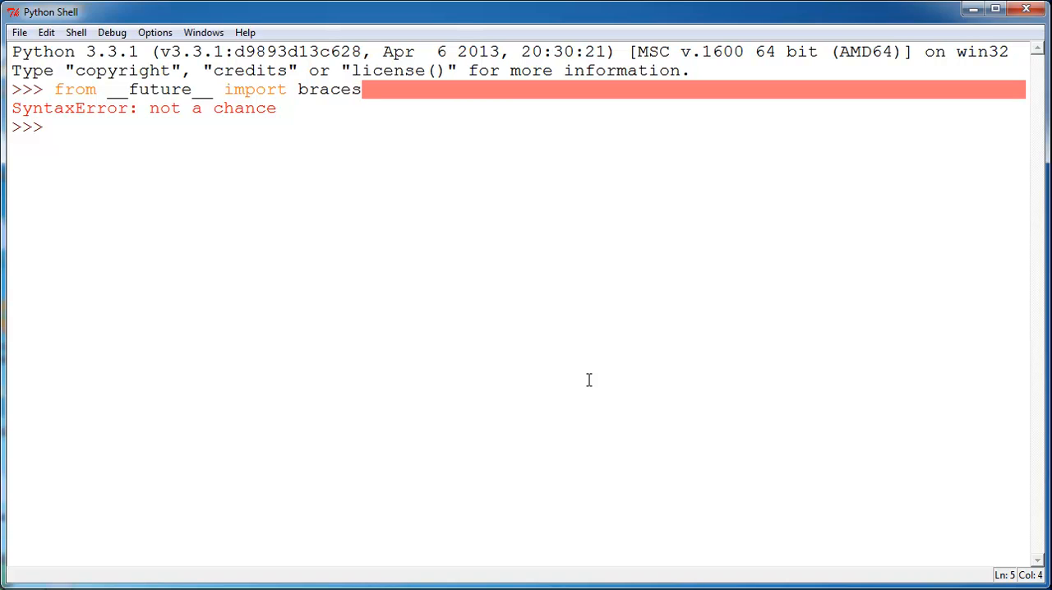
- Run 'import __future__' then 'dir(__future__)' to list names like division and print_function
{"action": "type", "text": "import __fu"}
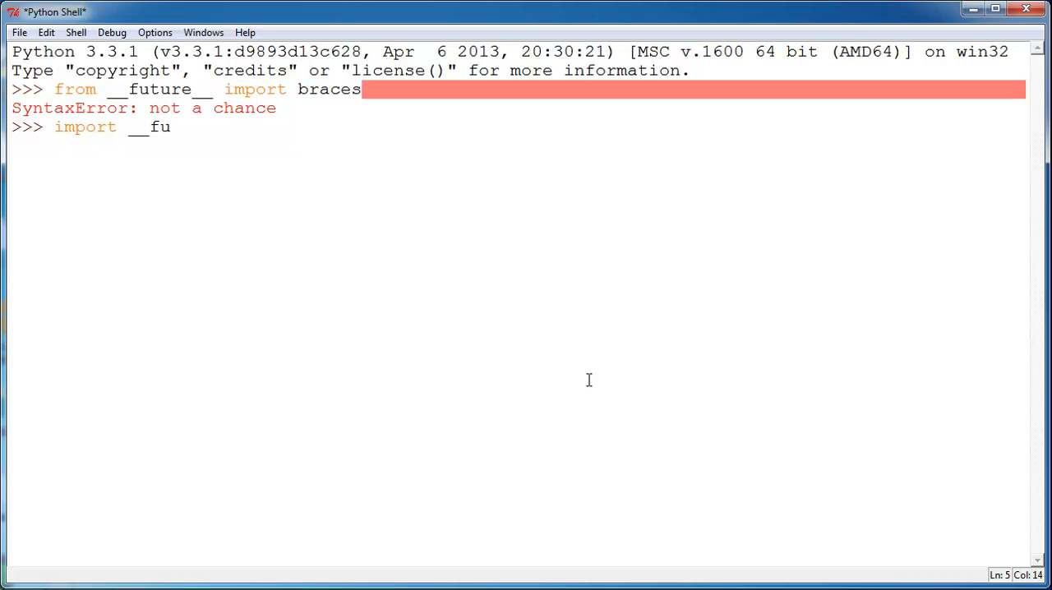
{"action": "type", "text": "ture__"}
{"action": "type", "text": "di"}
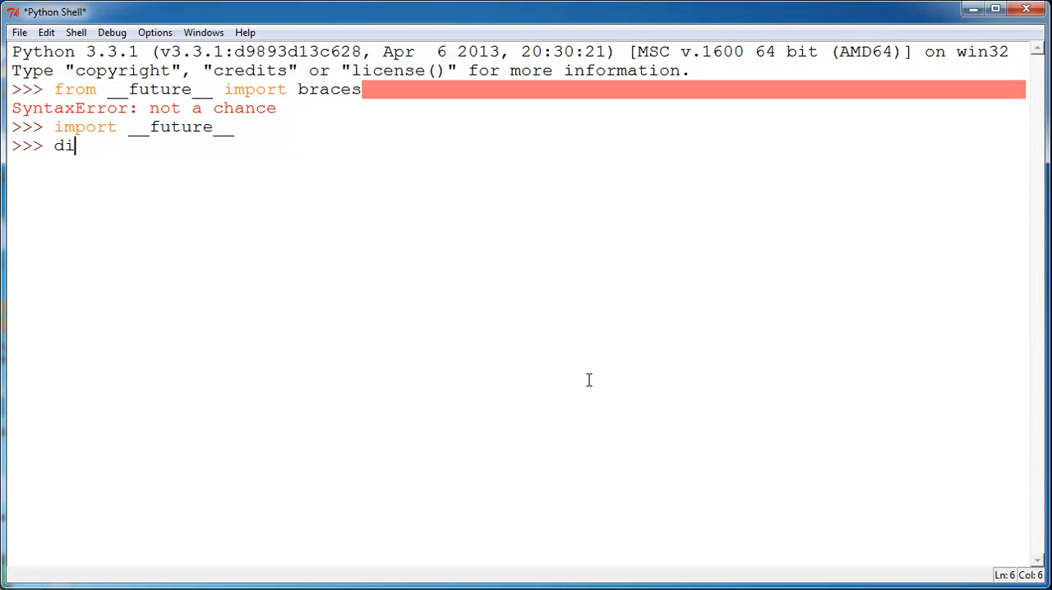
{"action": "type", "text": "r(__fi"}
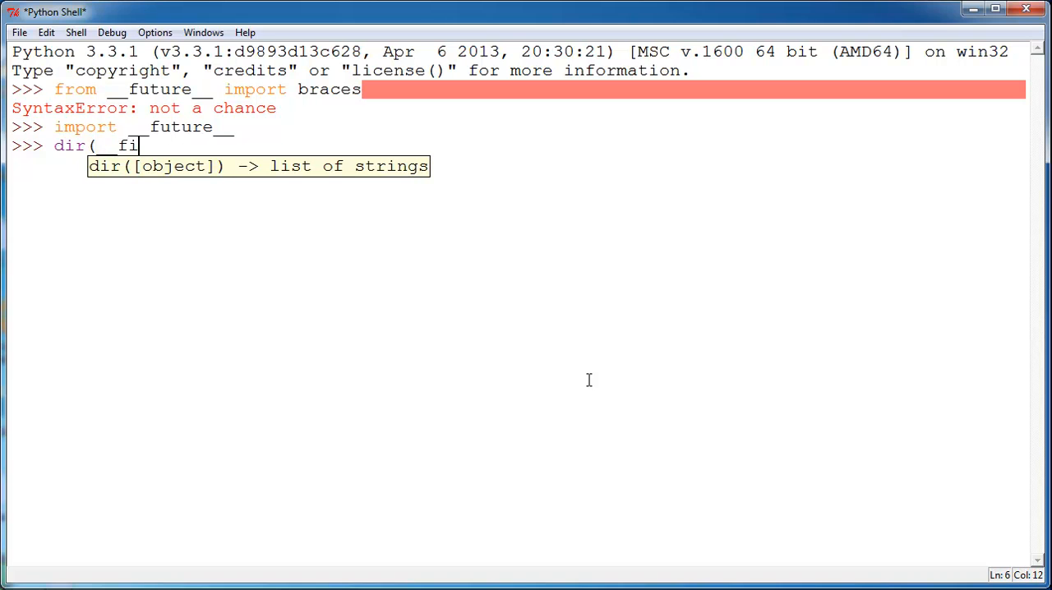
{"action": "type", "text": "uture__"}
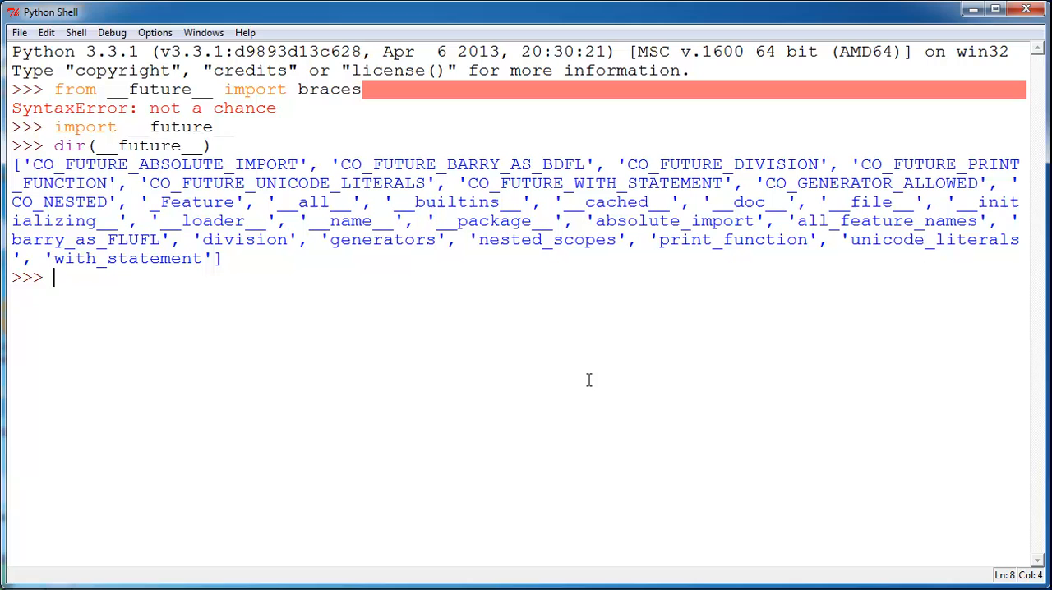
{"action": "mouse_move", "coordinate": [599, 285]}
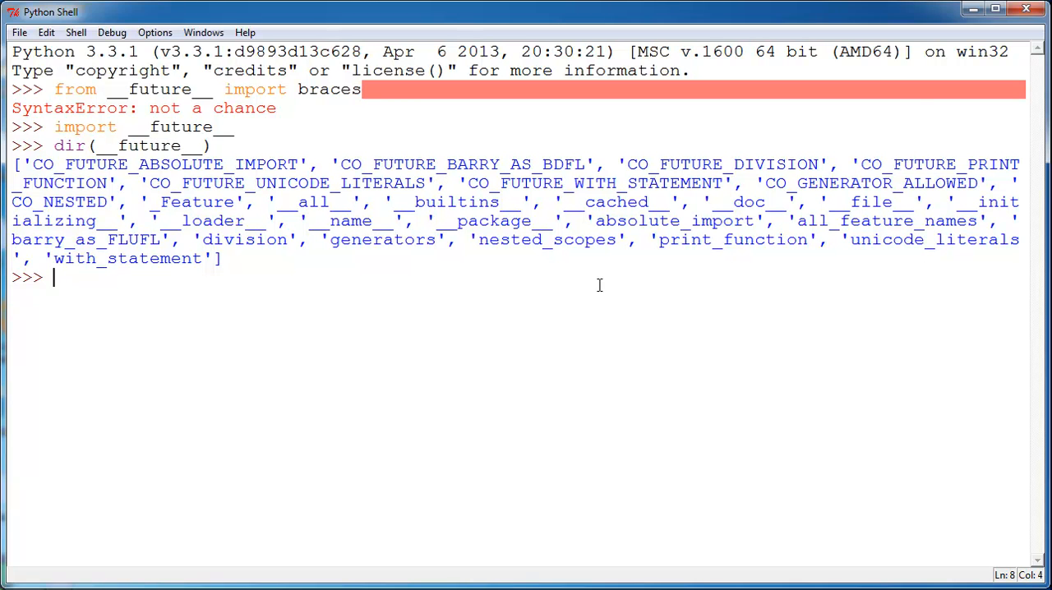
{"action": "mouse_move", "coordinate": [660, 251]}
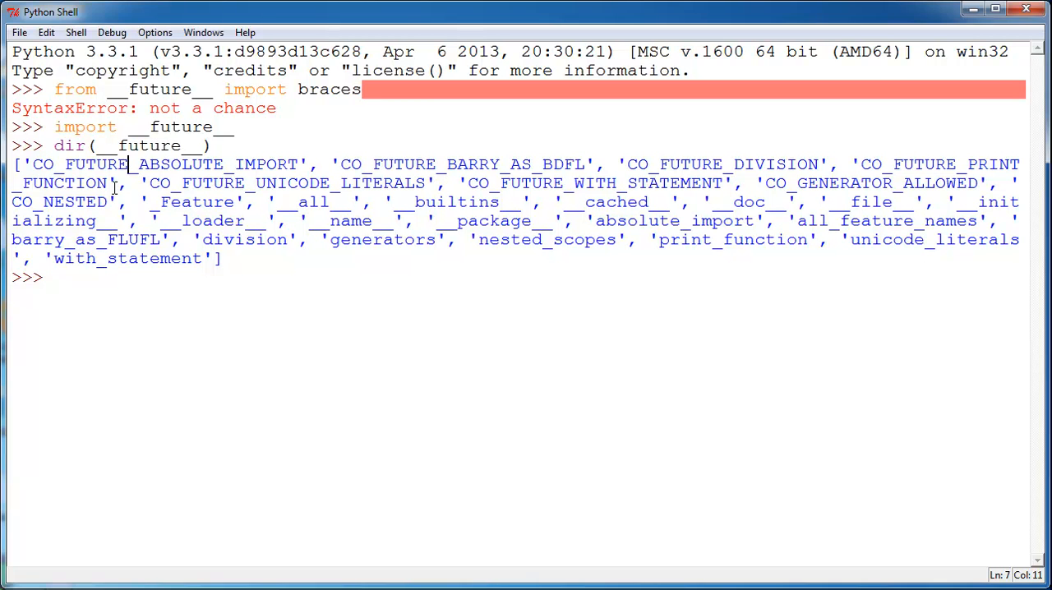
{"action": "mouse_move", "coordinate": [58, 288]}
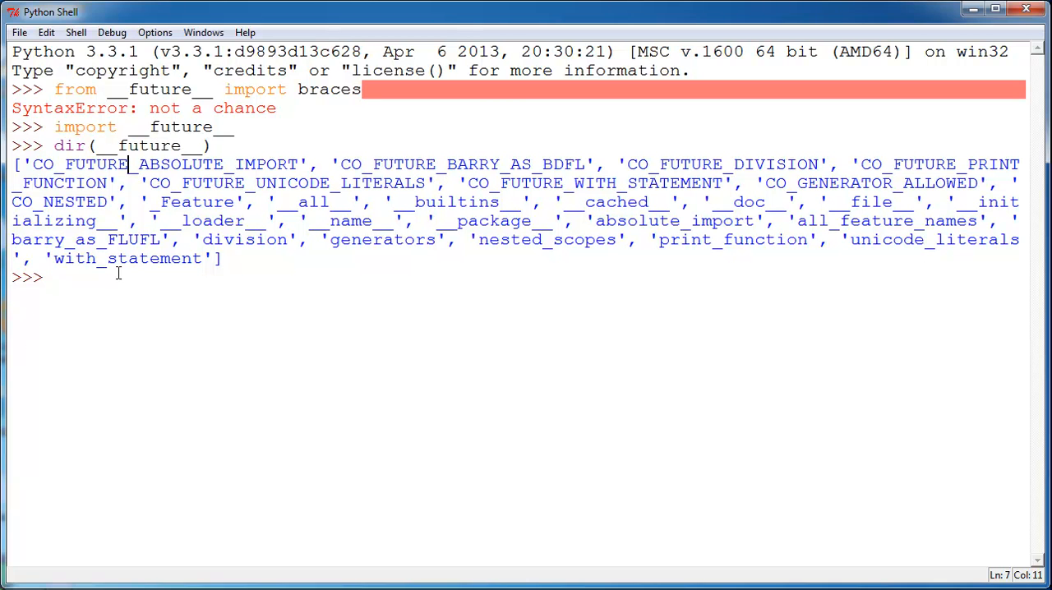
{"action": "mouse_move", "coordinate": [144, 239]}
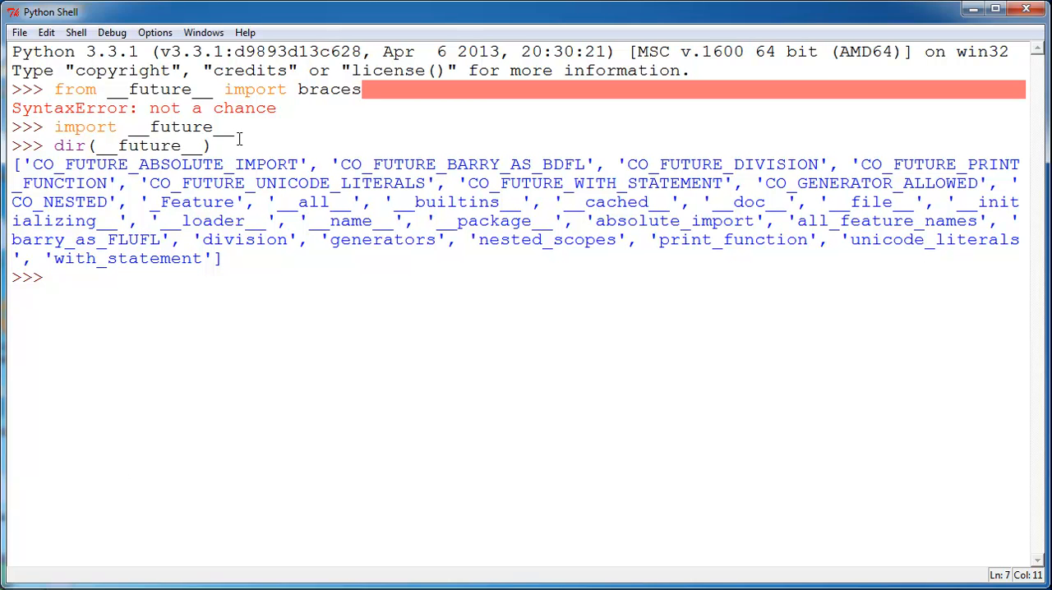
{"action": "mouse_move", "coordinate": [146, 126]}
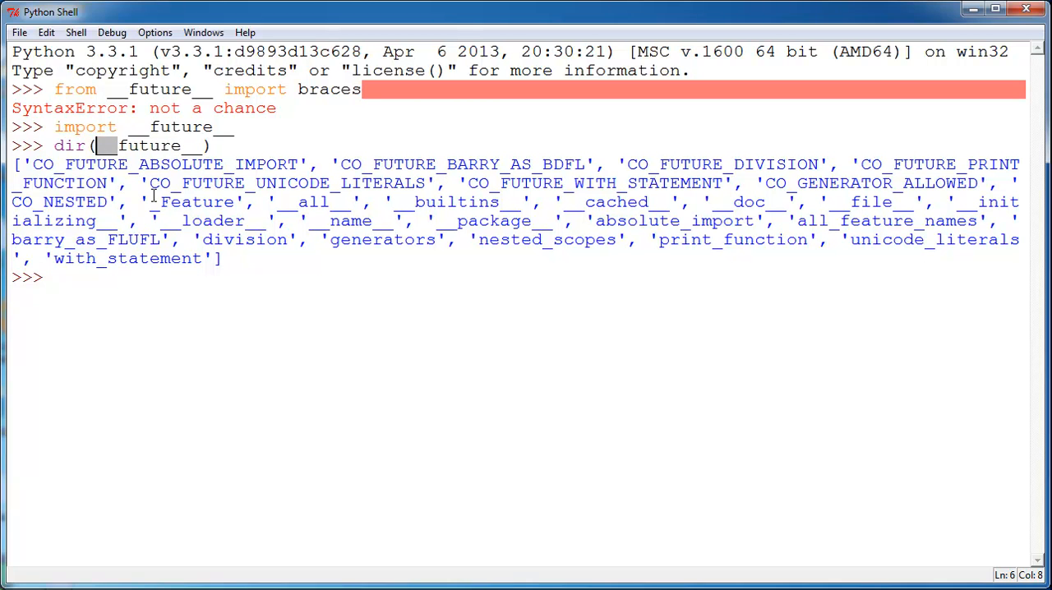
{"action": "mouse_move", "coordinate": [80, 296]}
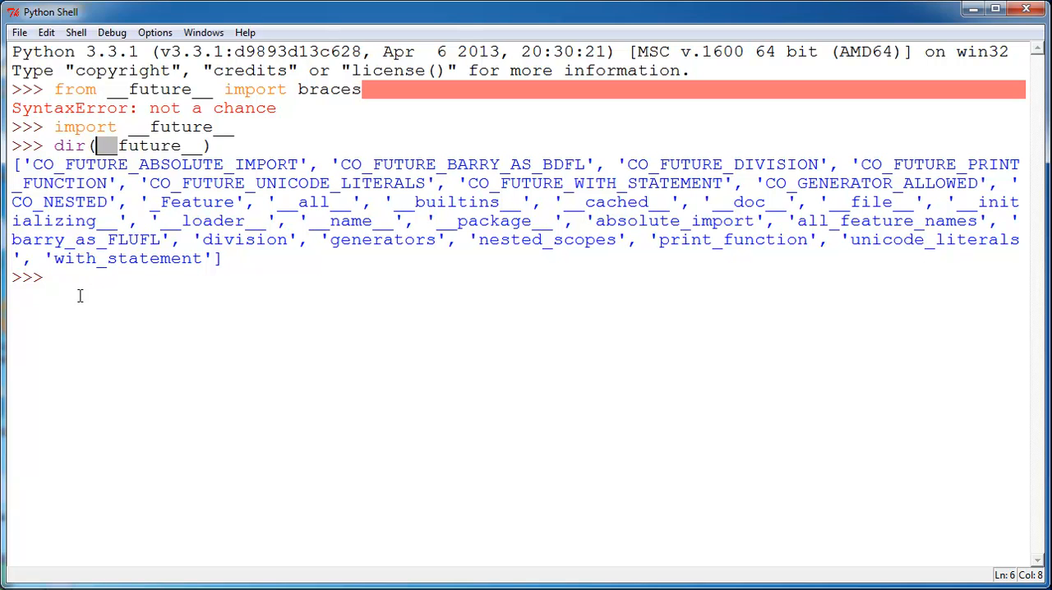
{"action": "mouse_move", "coordinate": [56, 288]}
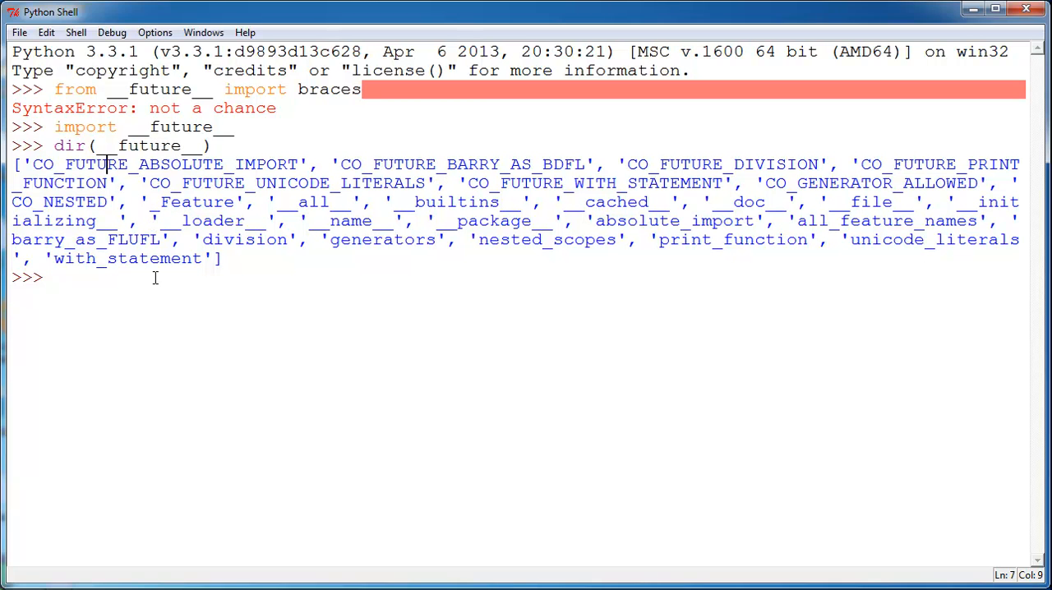
{"action": "mouse_move", "coordinate": [152, 276]}
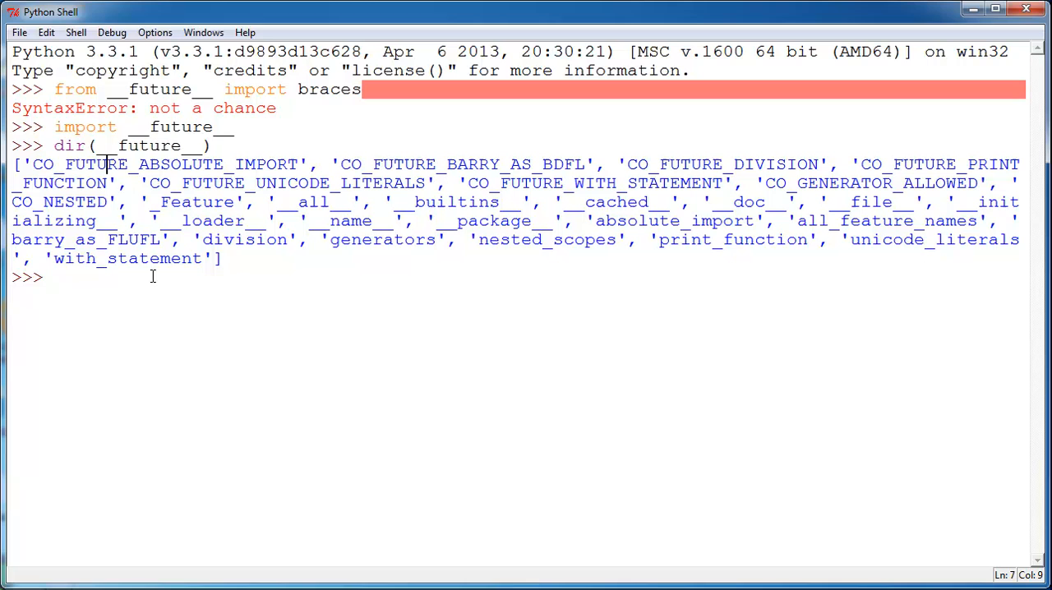
{"action": "mouse_move", "coordinate": [141, 330]}
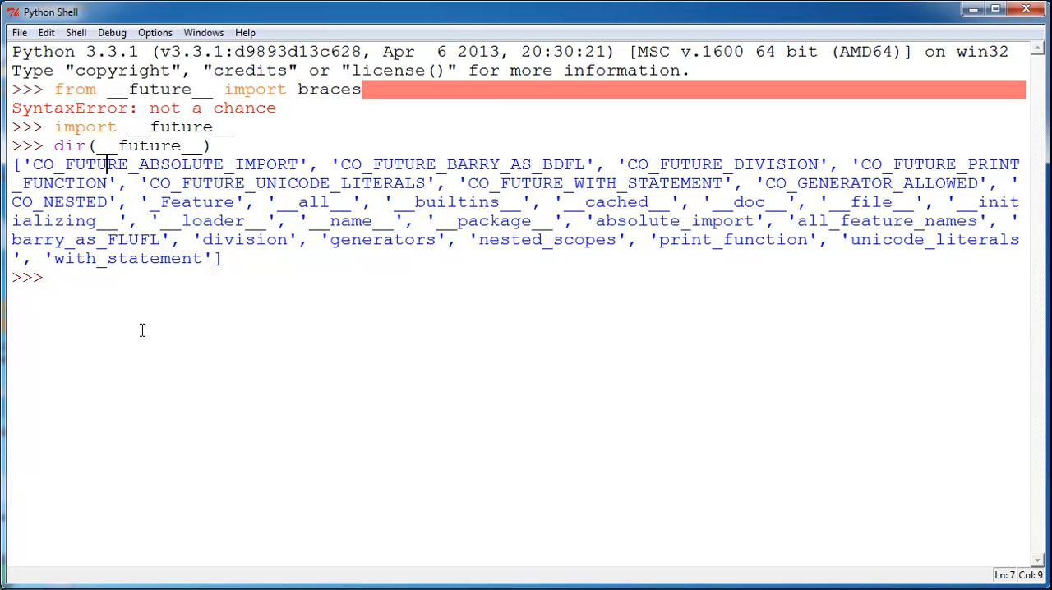
{"action": "mouse_move", "coordinate": [366, 70]}
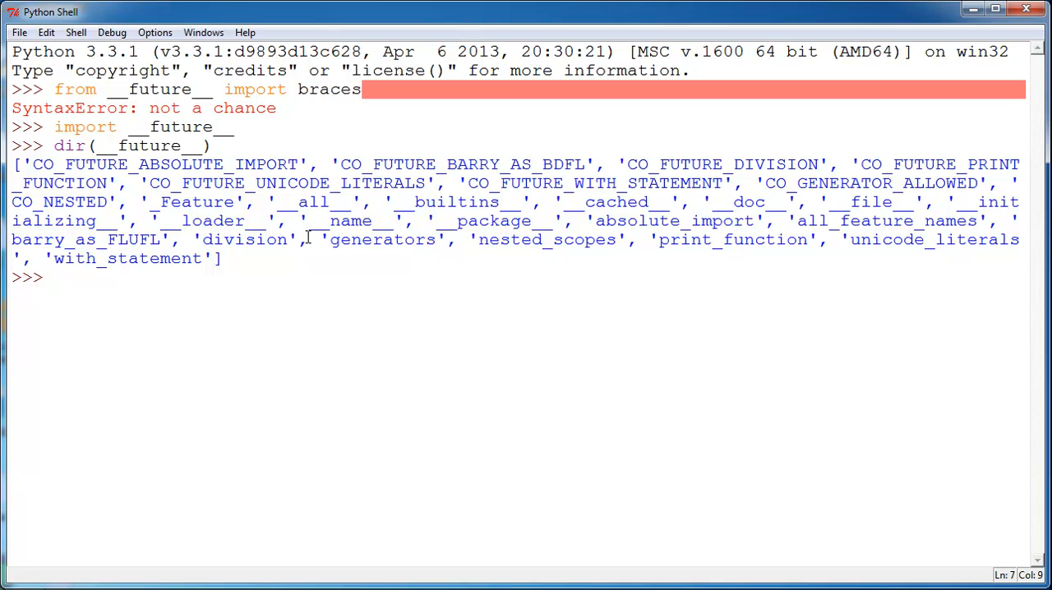
{"action": "double_click", "coordinate": [351, 220]}
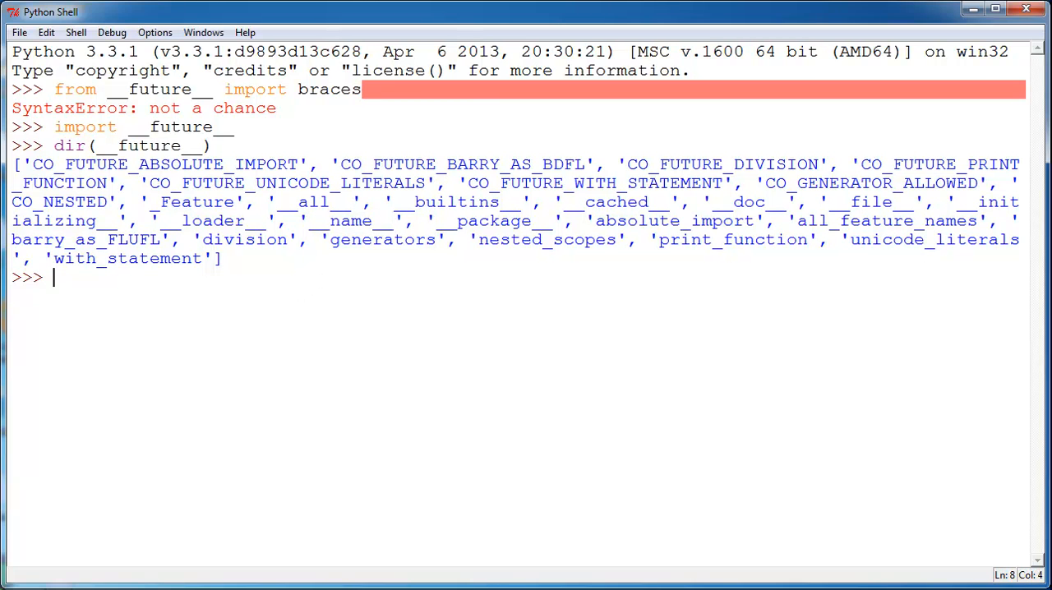
{"action": "type", "text": "print"}
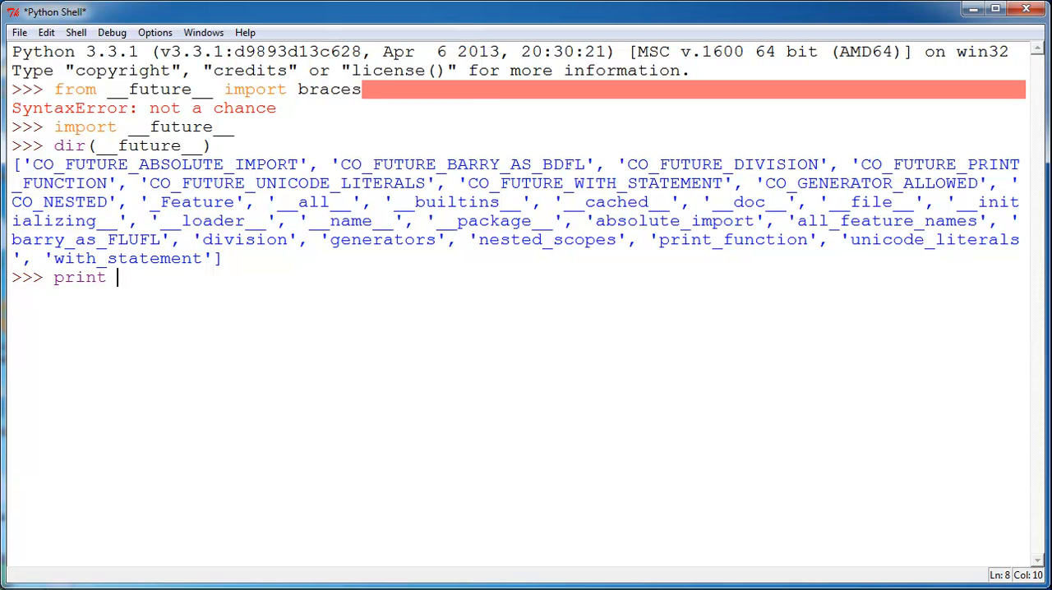
{"action": "type", "text": "name__"}
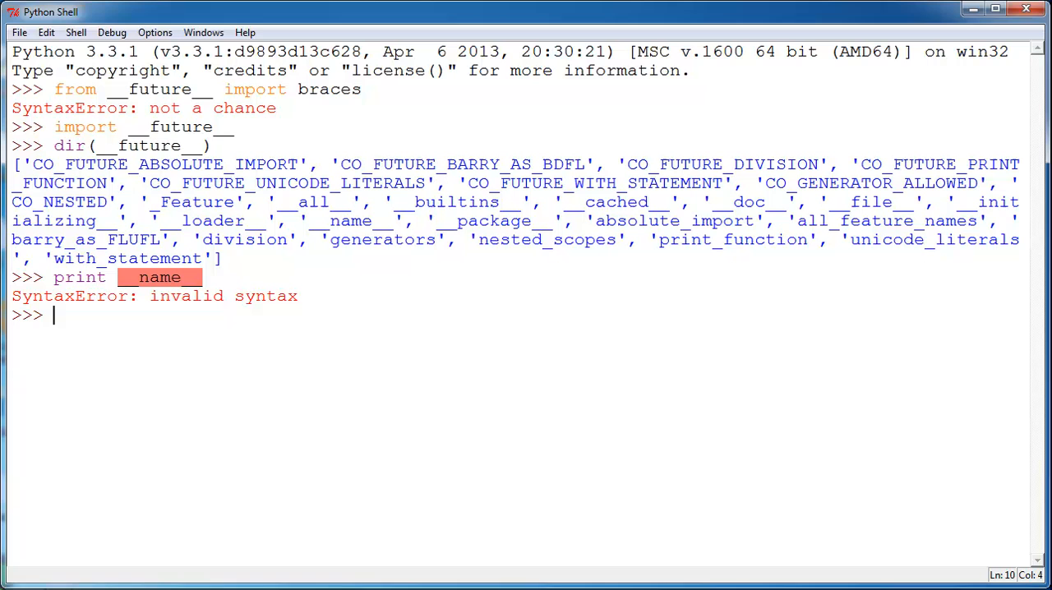
{"action": "type", "text": "help()"}
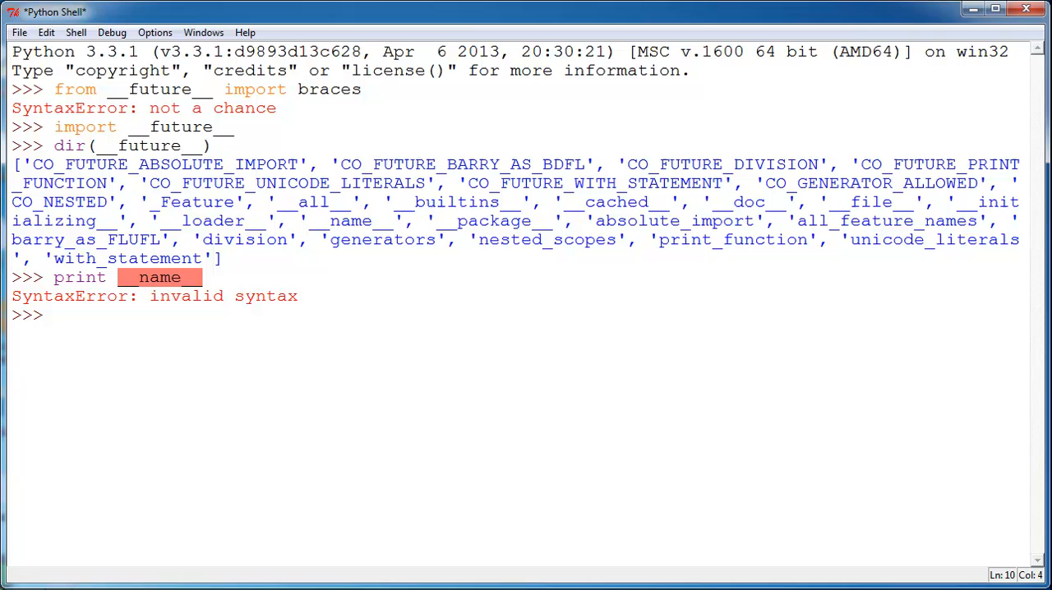
- Run 'import antigravity' to open the xkcd Python comic in the browser
{"action": "type", "text": "import"}
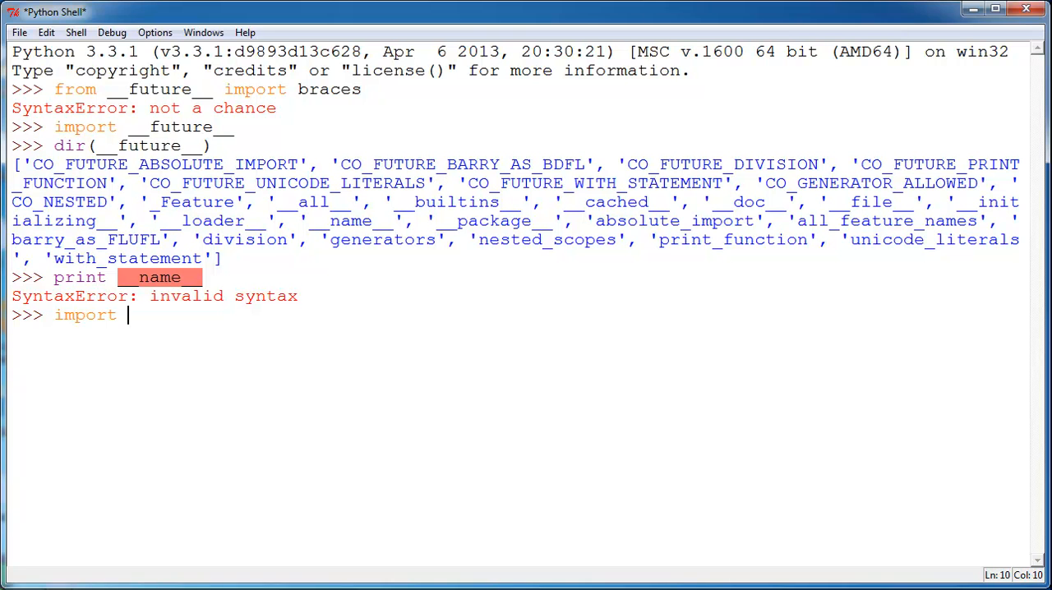
{"action": "type", "text": "antigrav"}
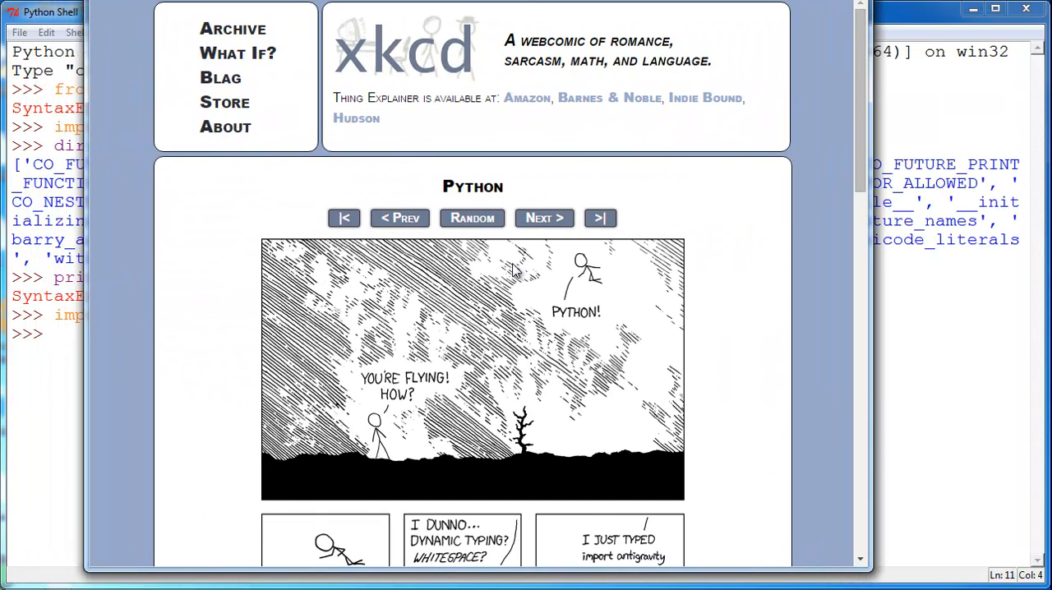
{"action": "mouse_move", "coordinate": [380, 231]}
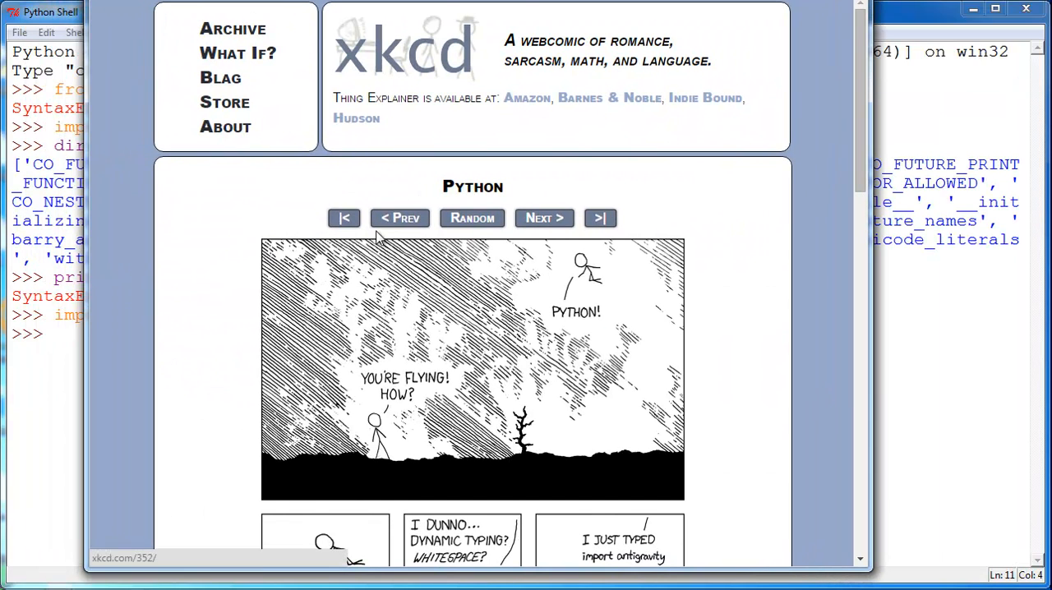
{"action": "scroll", "scroll_direction": "down", "scroll_amount": 3}
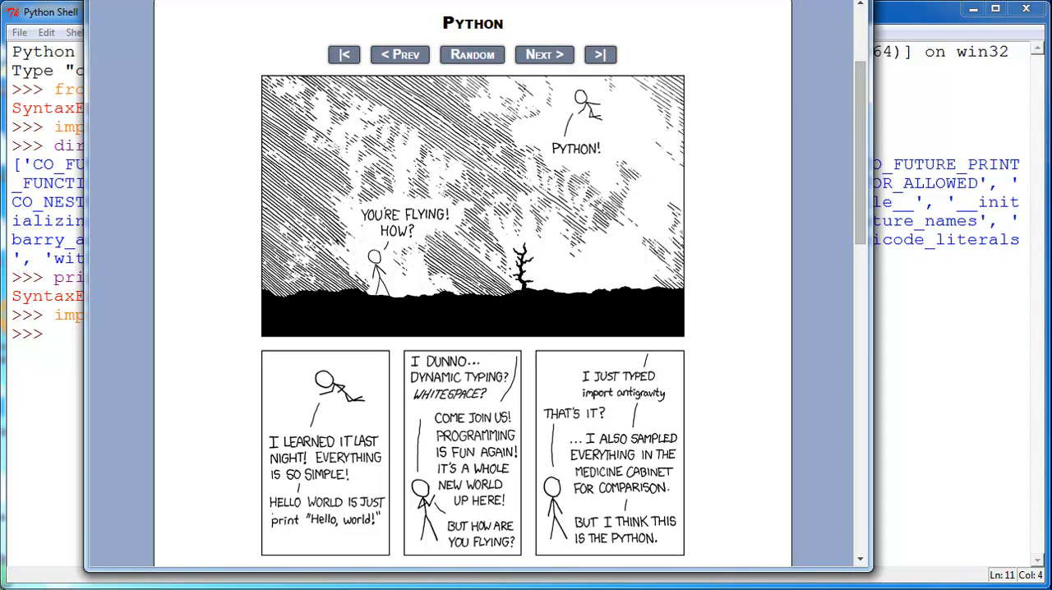
{"action": "mouse_move", "coordinate": [246, 117]}
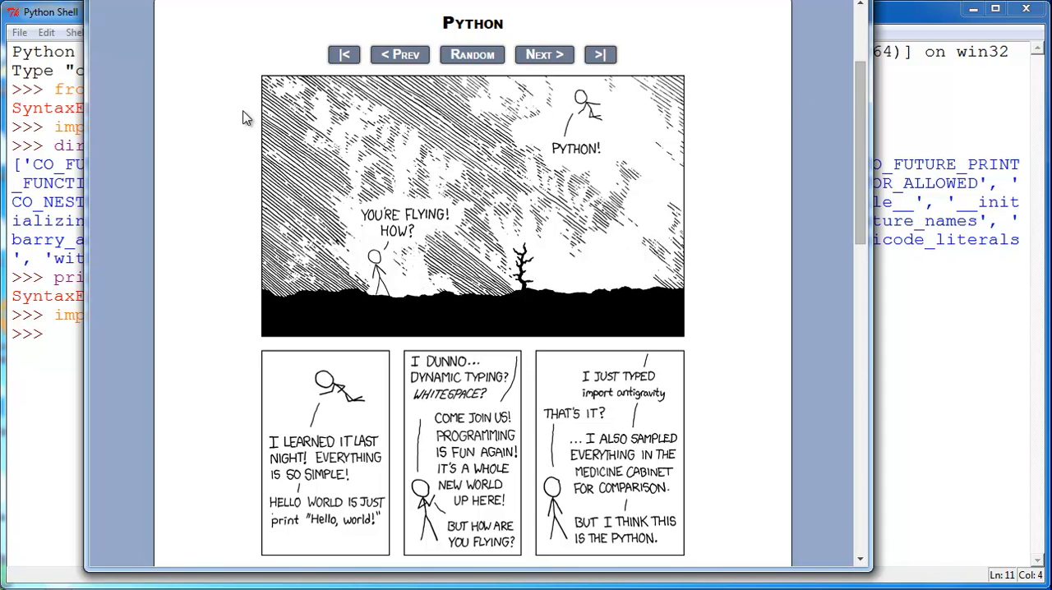
{"action": "mouse_move", "coordinate": [388, 175]}
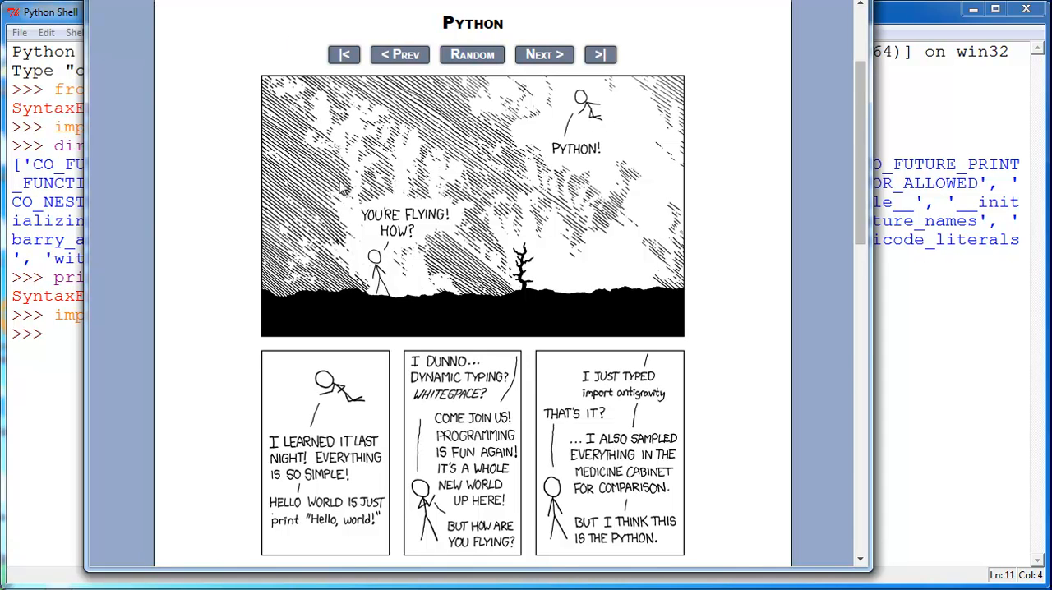
{"action": "mouse_move", "coordinate": [598, 132]}
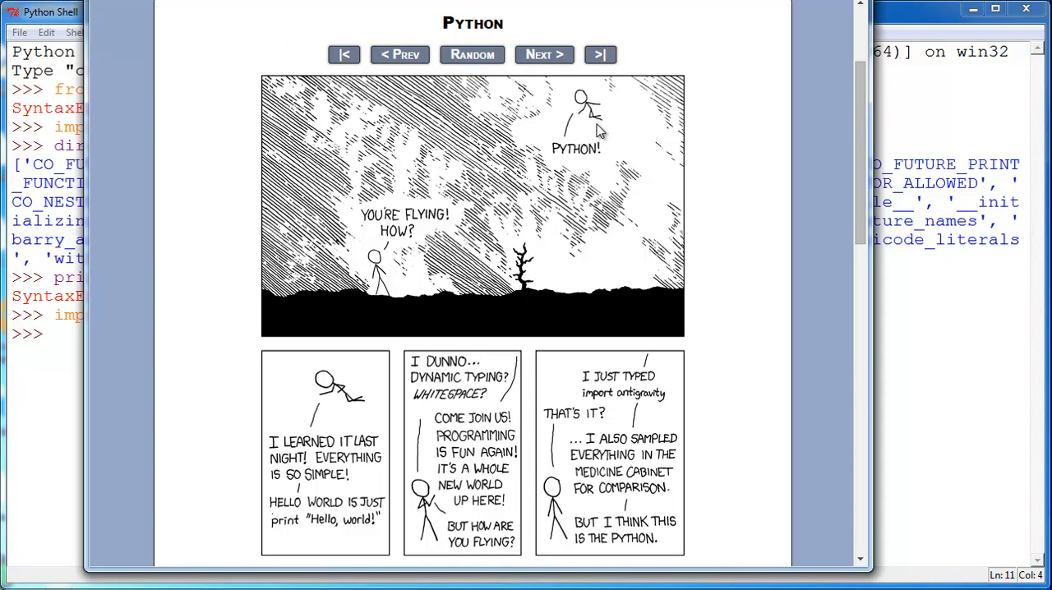
{"action": "mouse_move", "coordinate": [527, 187]}
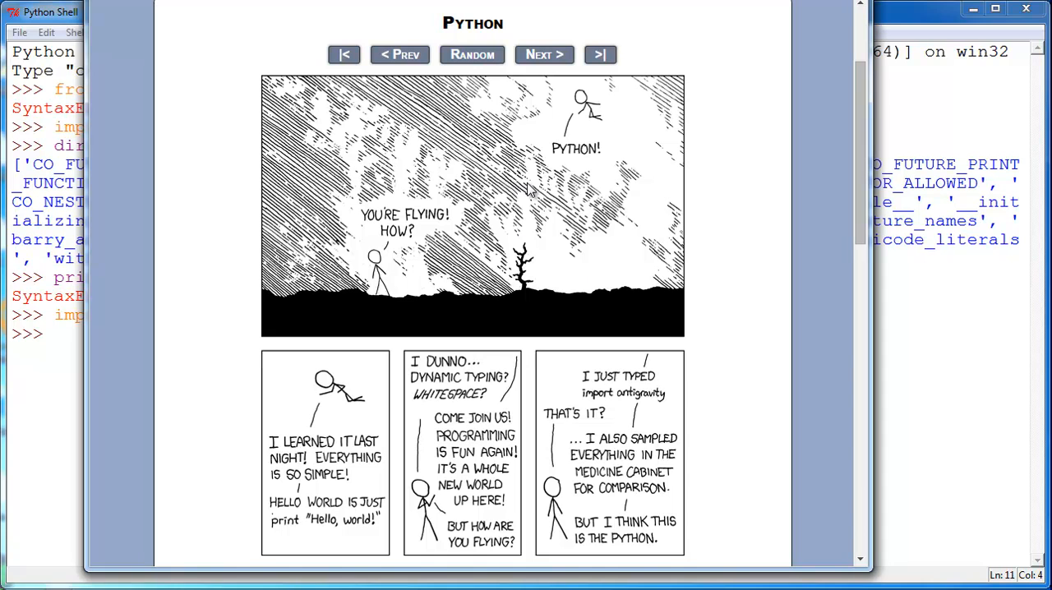
{"action": "mouse_move", "coordinate": [428, 34]}
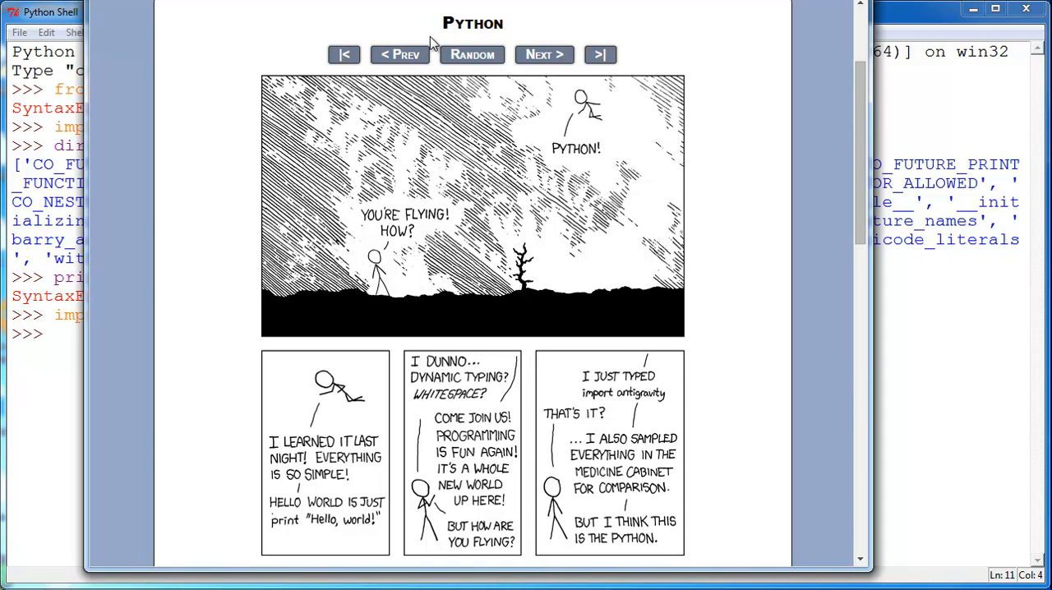
{"action": "mouse_move", "coordinate": [465, 343]}
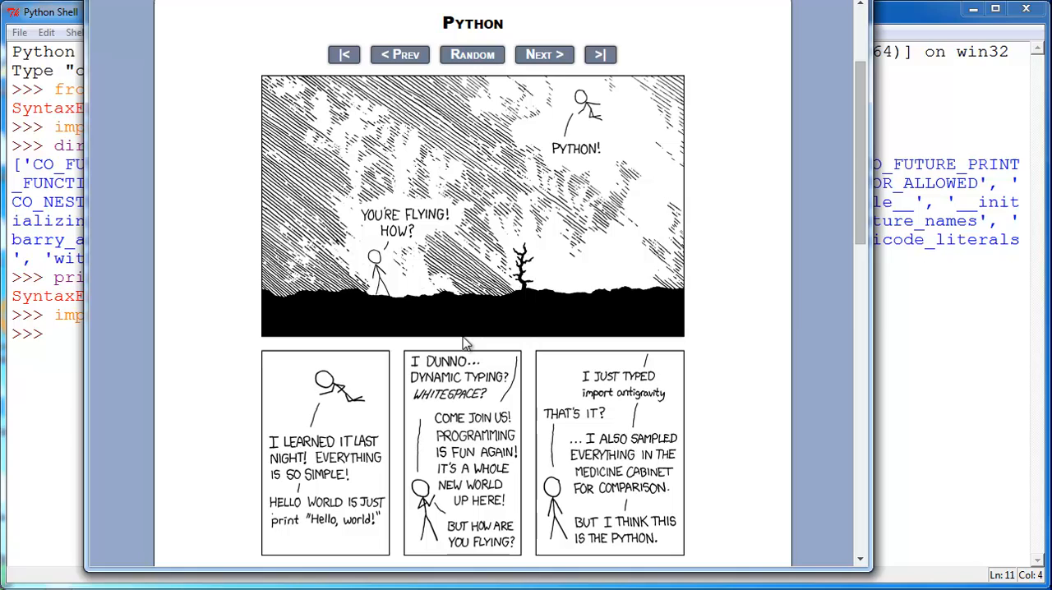
{"action": "mouse_move", "coordinate": [515, 309]}
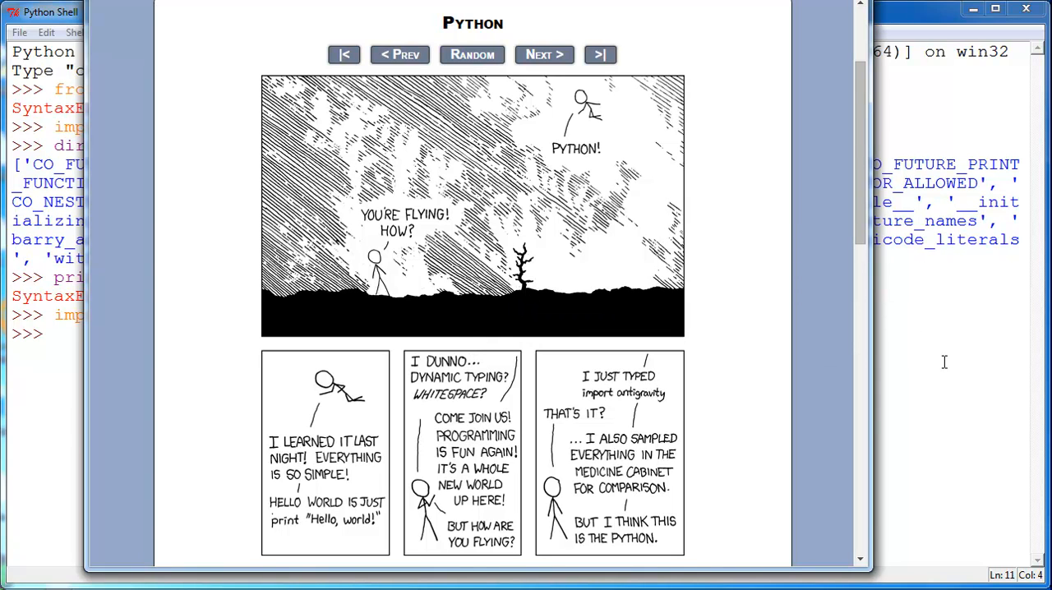
{"action": "mouse_move", "coordinate": [759, 309]}
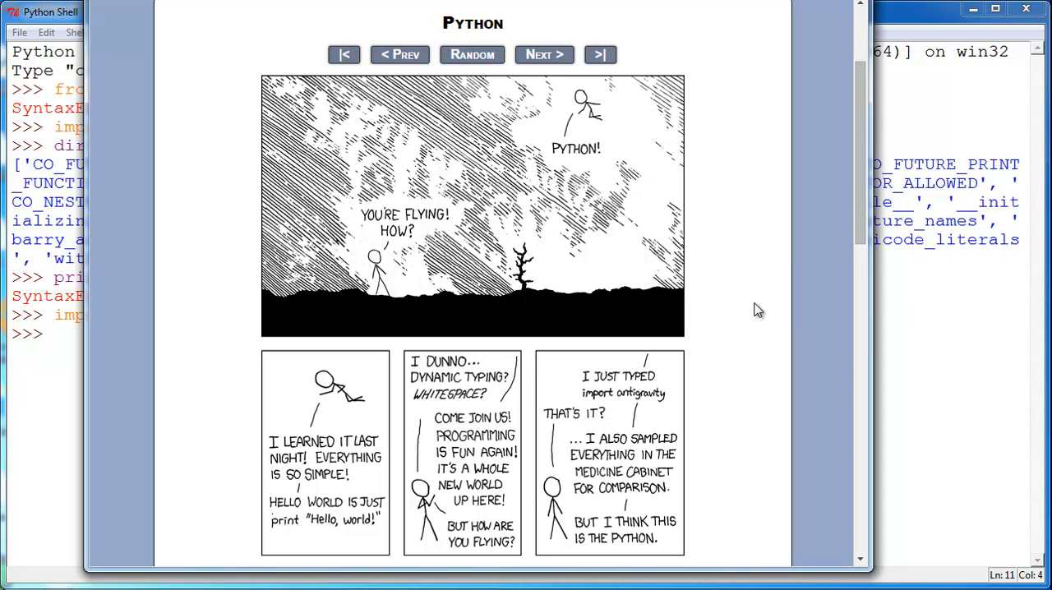
{"action": "mouse_move", "coordinate": [670, 239]}
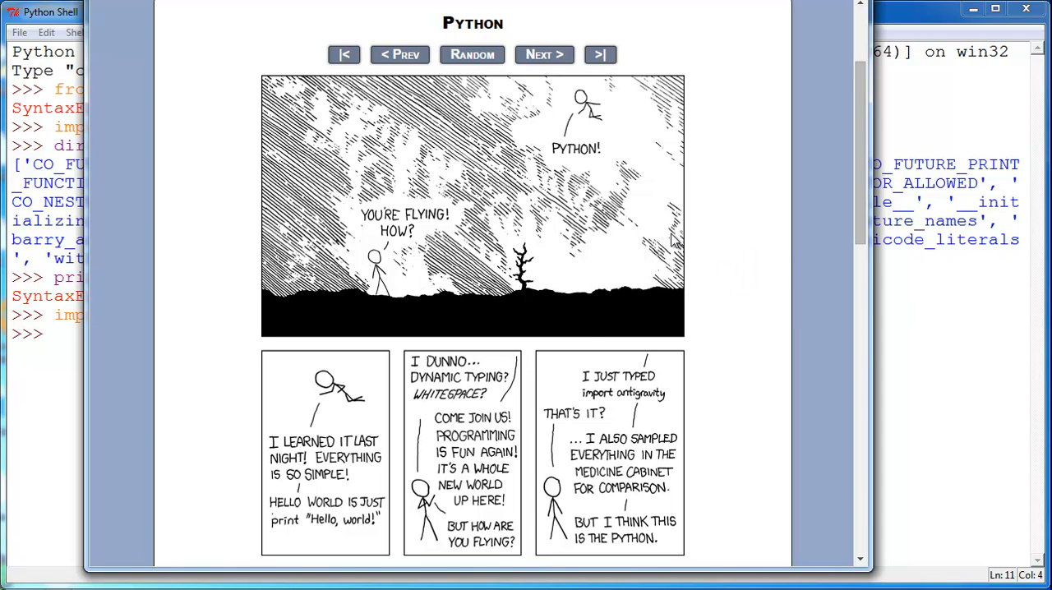
{"action": "mouse_move", "coordinate": [251, 97]}
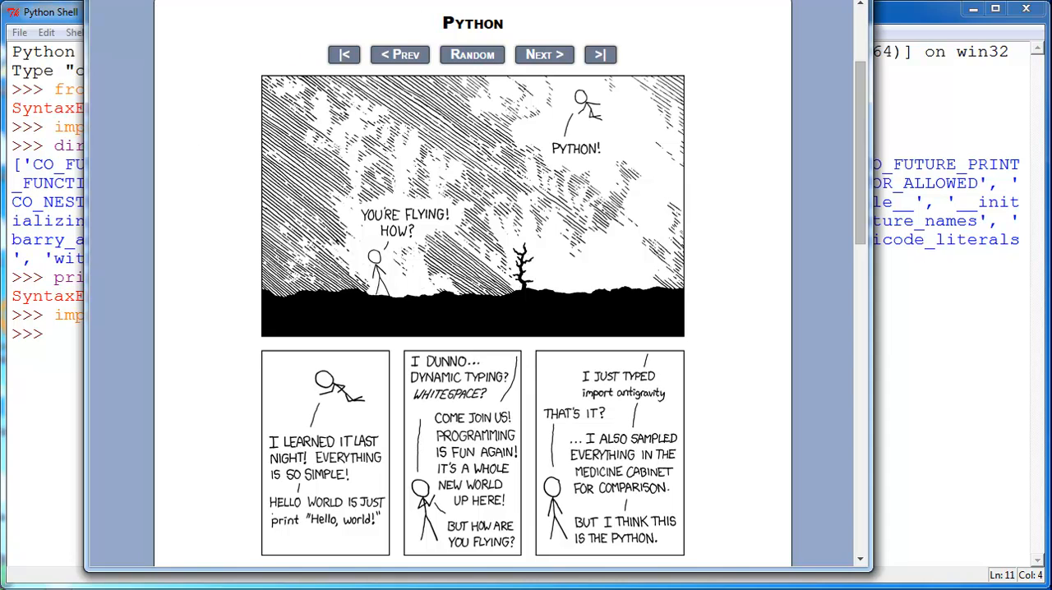
{"action": "mouse_move", "coordinate": [461, 172]}
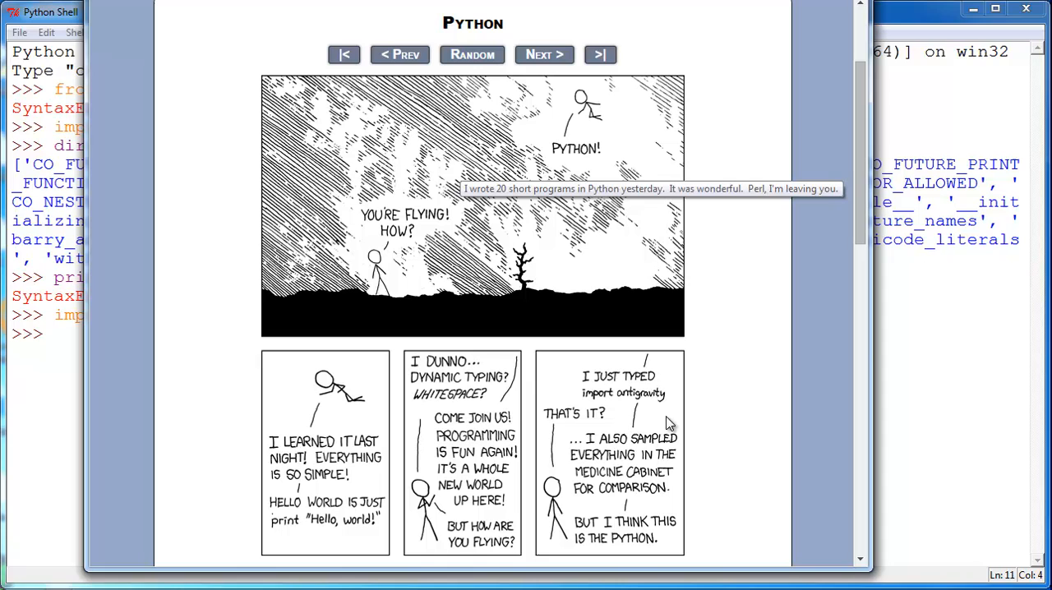
{"action": "mouse_move", "coordinate": [680, 414]}
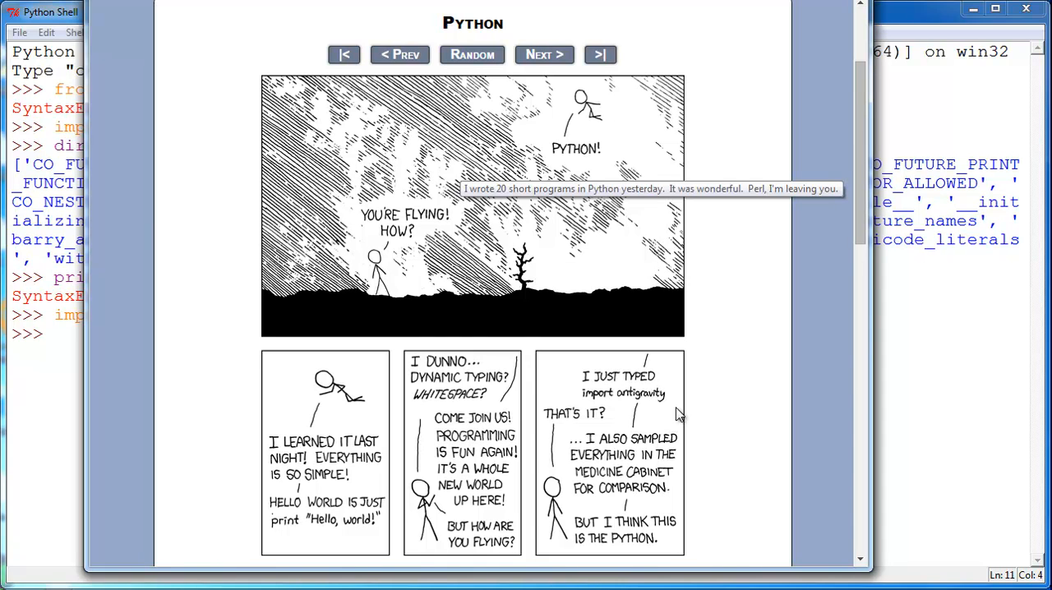
{"action": "mouse_move", "coordinate": [581, 442]}
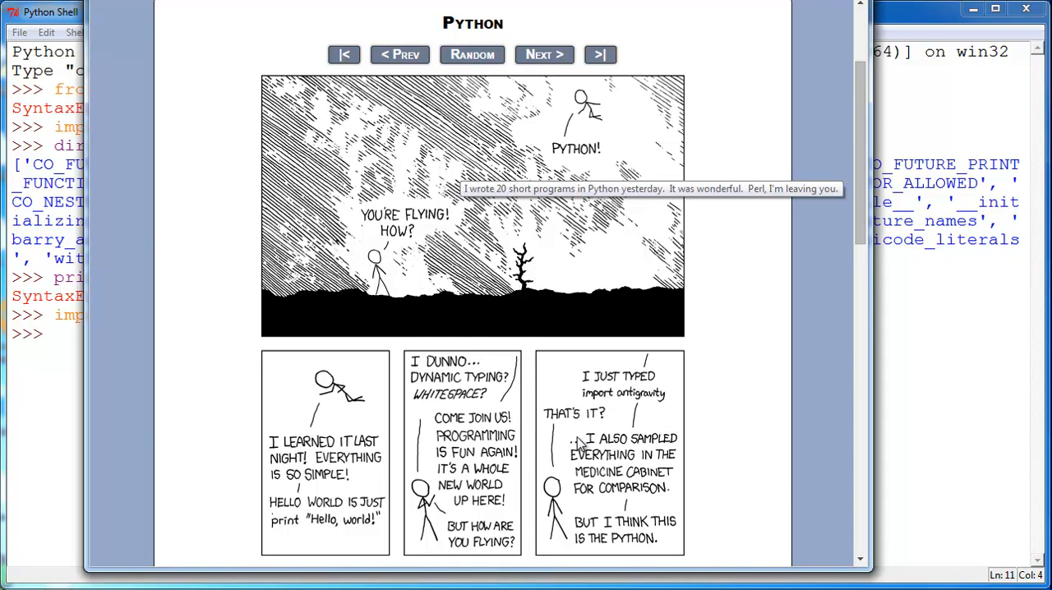
{"action": "mouse_move", "coordinate": [748, 444]}
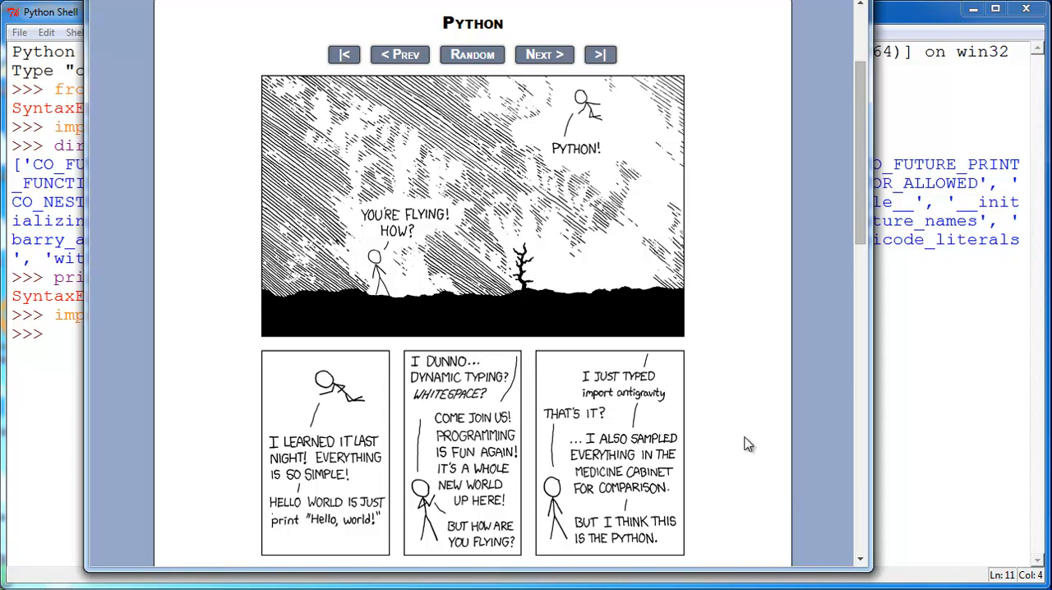
{"action": "mouse_move", "coordinate": [746, 427]}
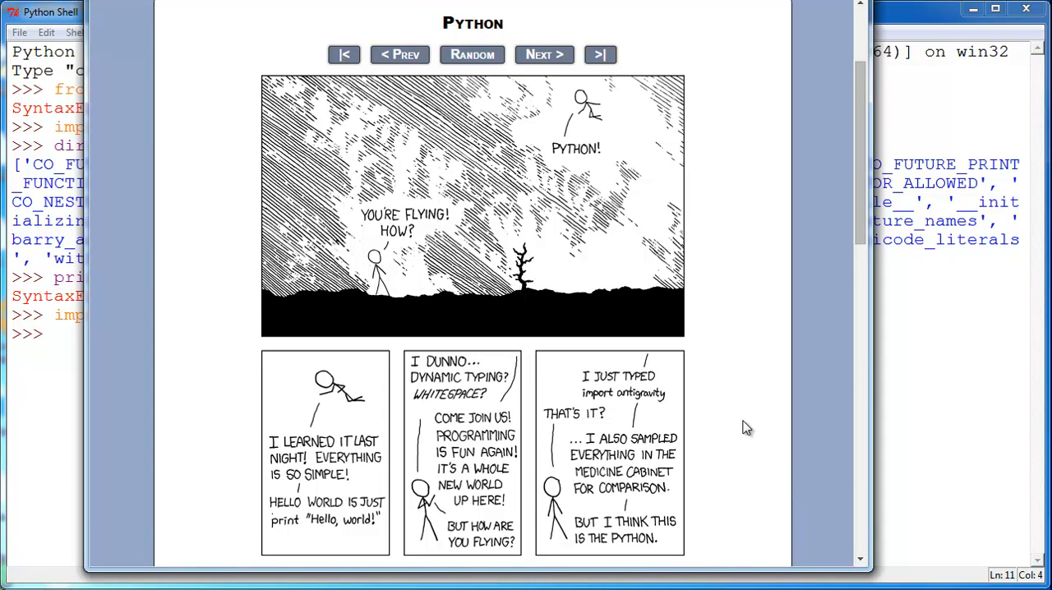